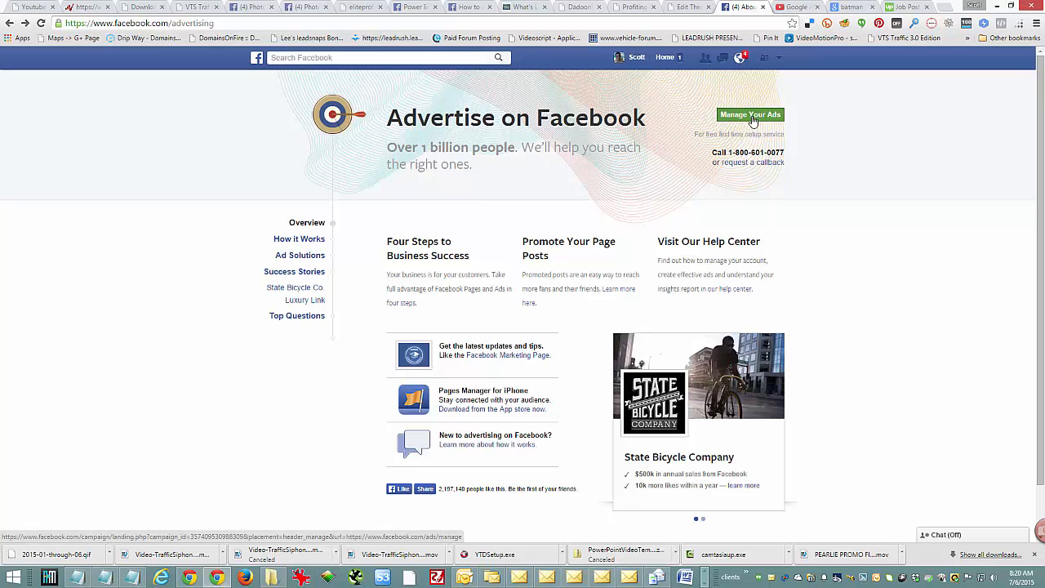
- Enter Ads Manager from the overview and go to the Audiences page
left_click(749, 114)
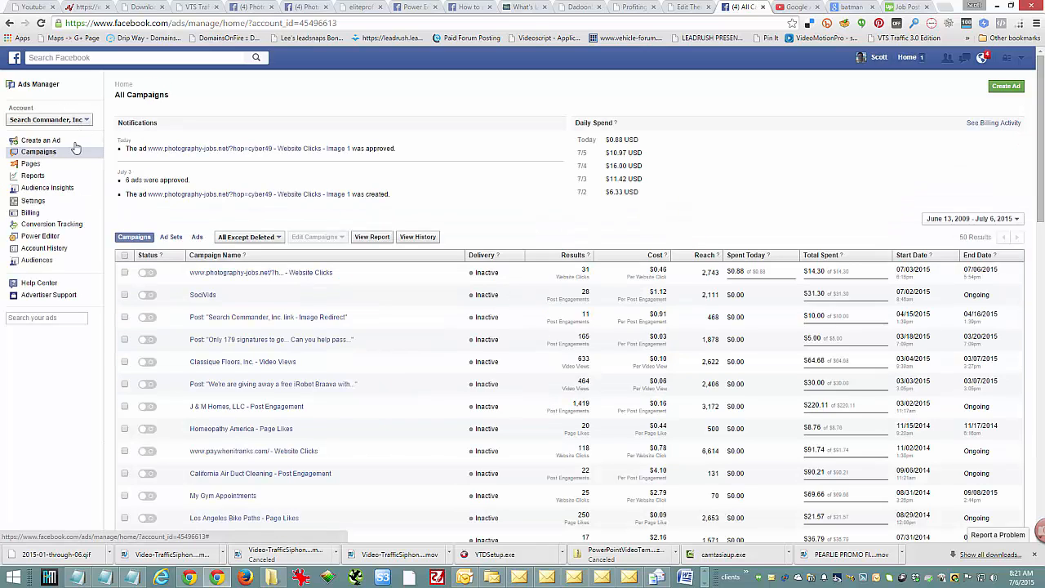
left_click(37, 260)
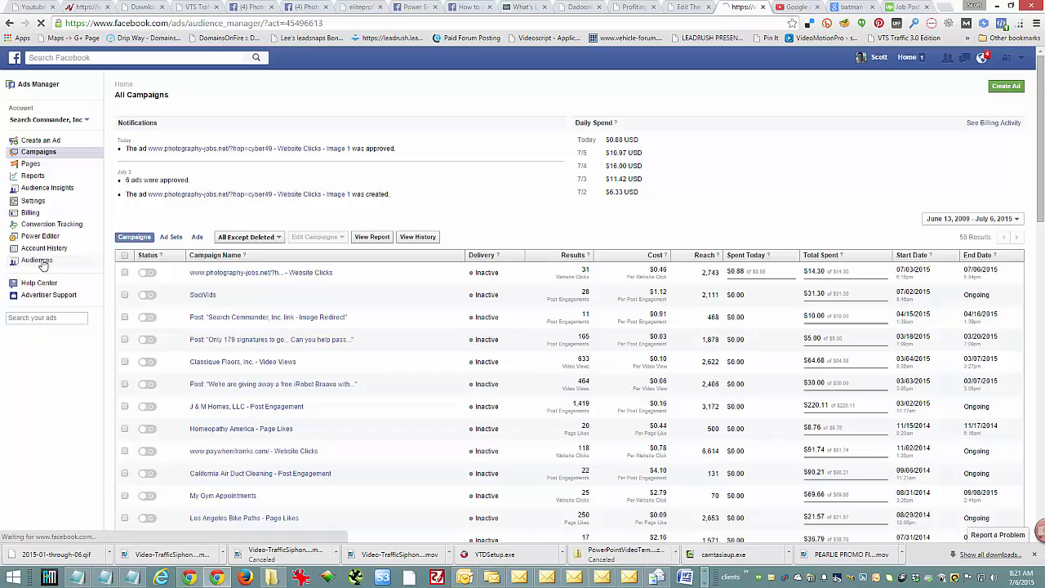
- Open Create Audience and choose a Custom Audience from website traffic
left_click(36, 260)
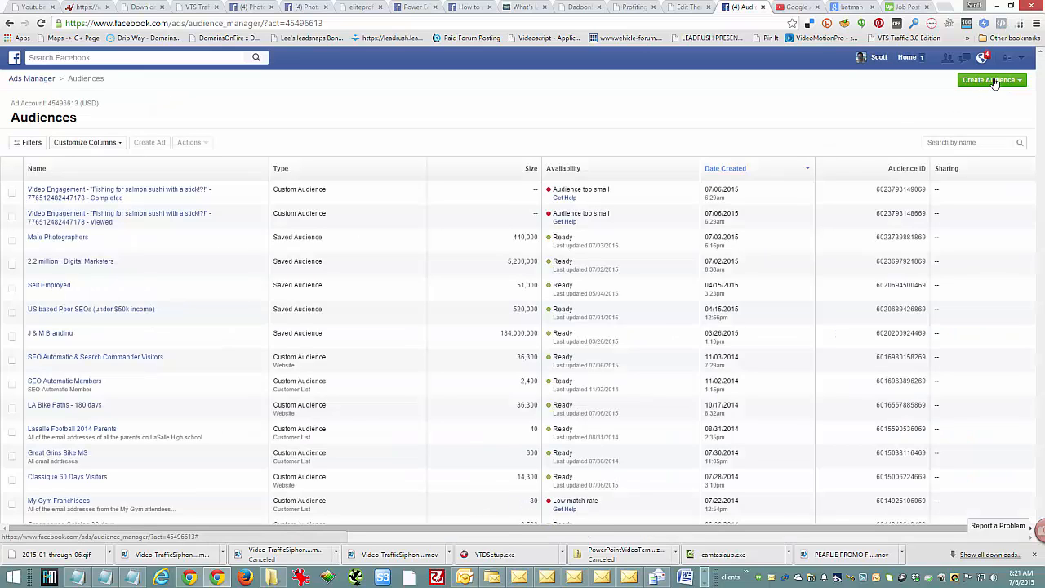
left_click(991, 80)
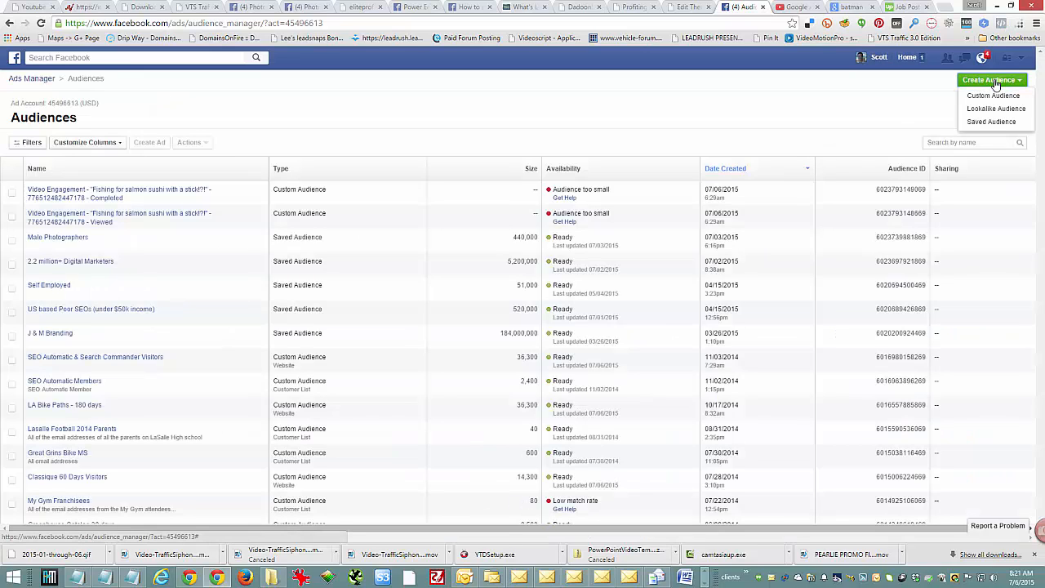
left_click(993, 96)
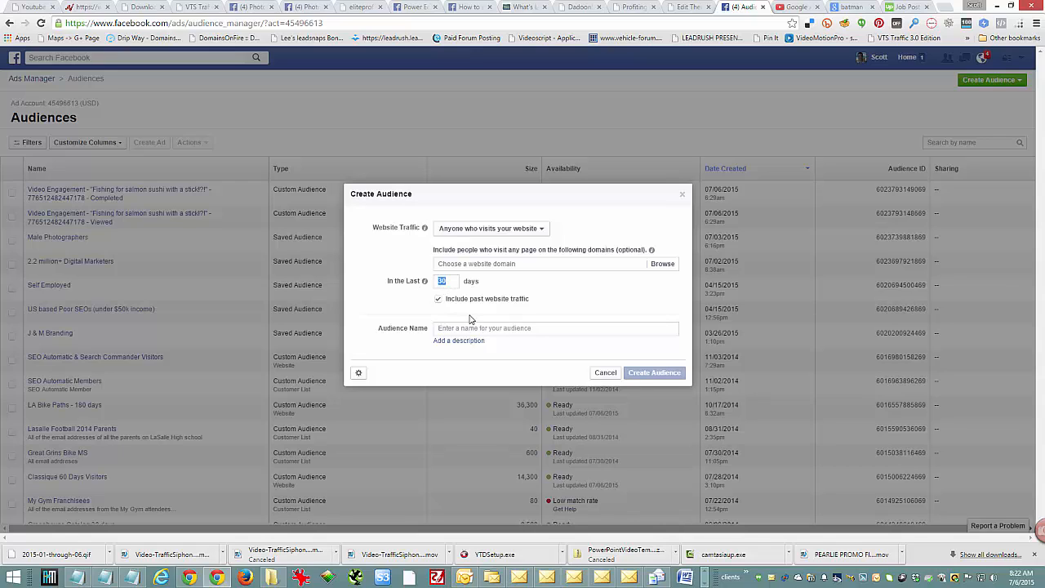
- Create the 180-day website audience '180 days batman visitors' and dismiss the confirmation
type("180")
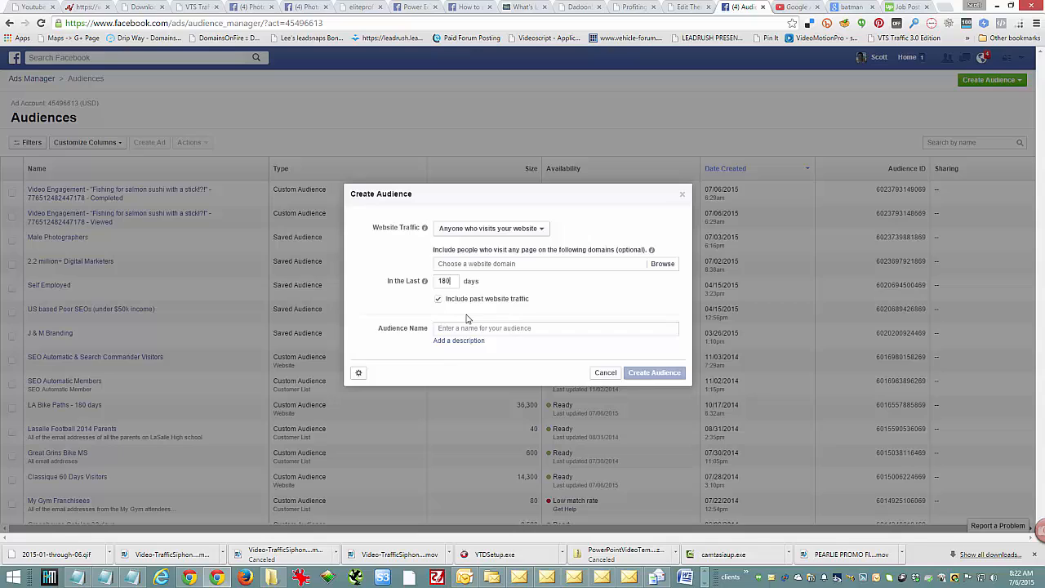
mouse_move(452, 307)
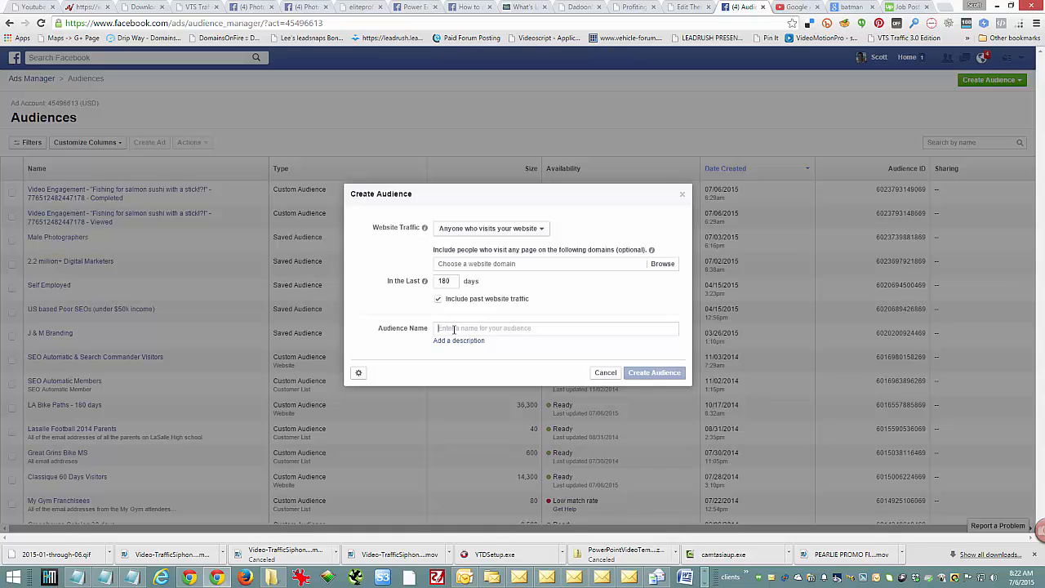
left_click(654, 372)
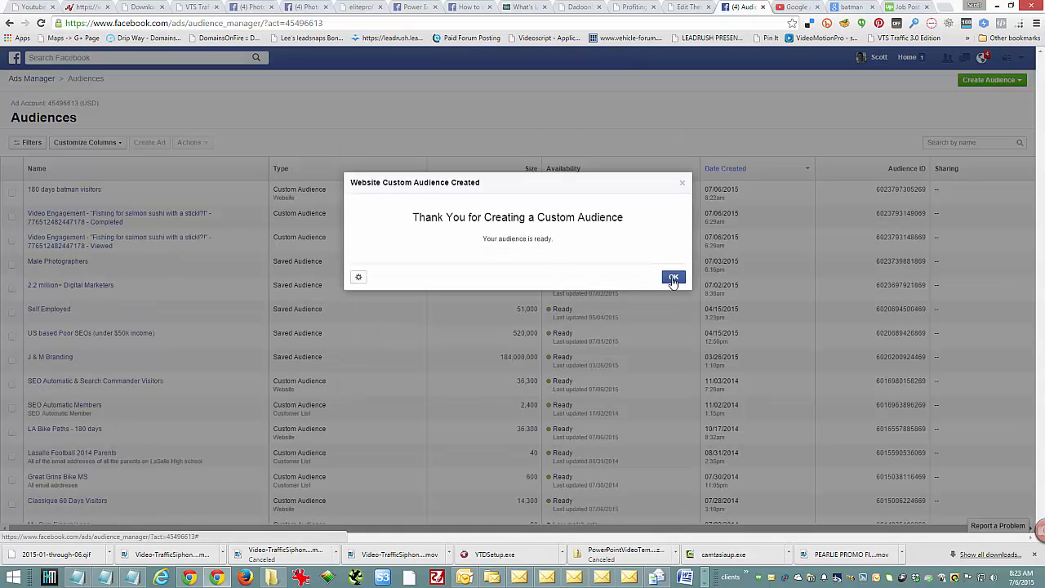
left_click(673, 277)
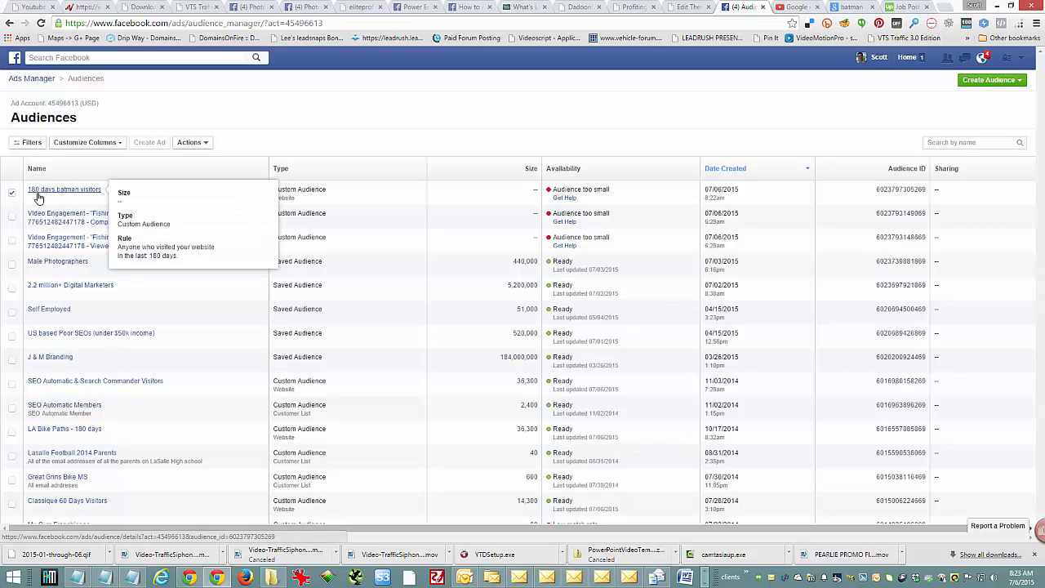
- View the new audience's pixel and copy its code
left_click(190, 142)
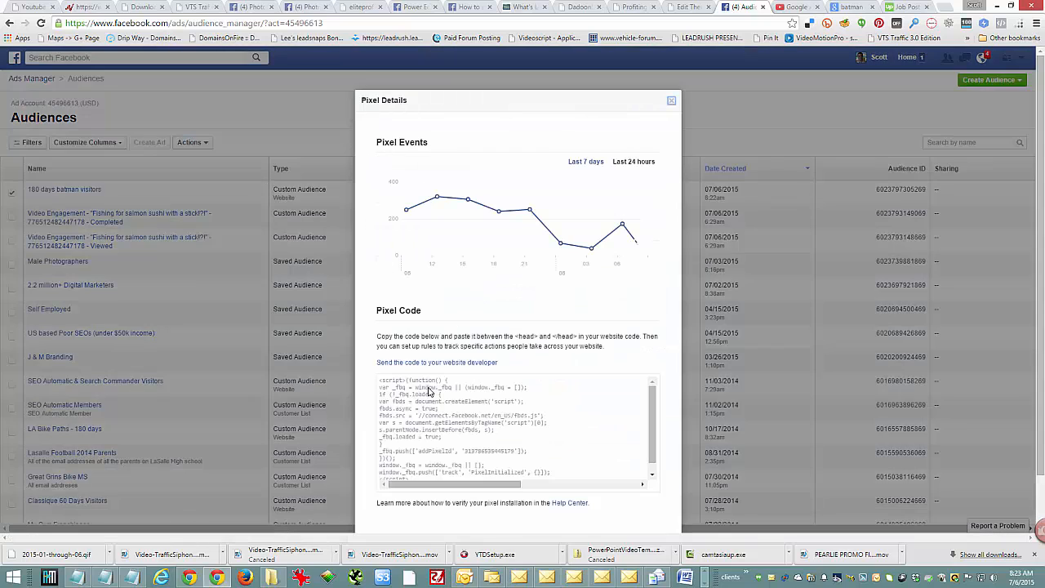
right_click(515, 429)
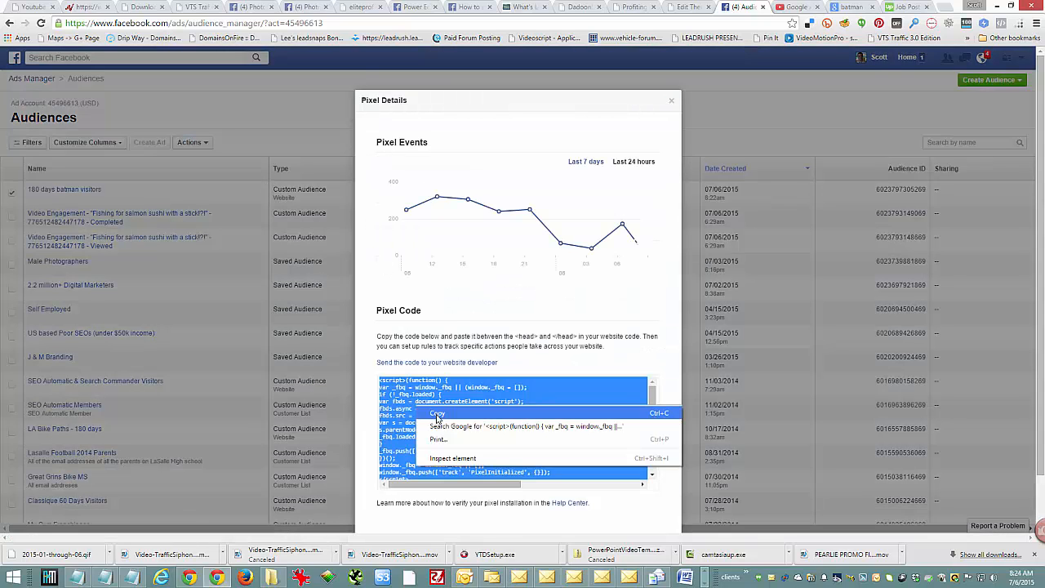
left_click(688, 6)
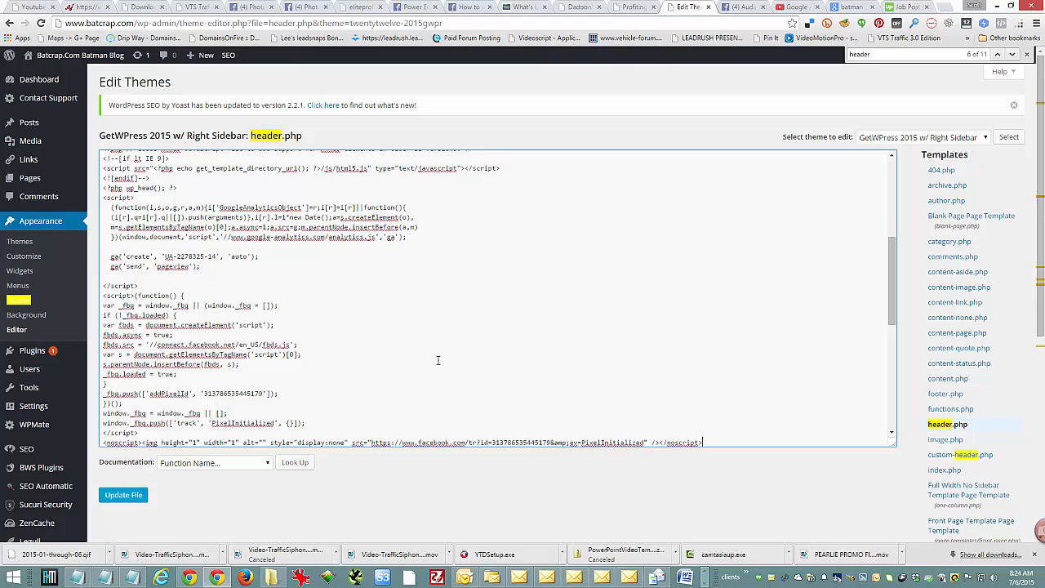
- Paste the Facebook pixel script into header.php before </head> and update the file
left_click(123, 495)
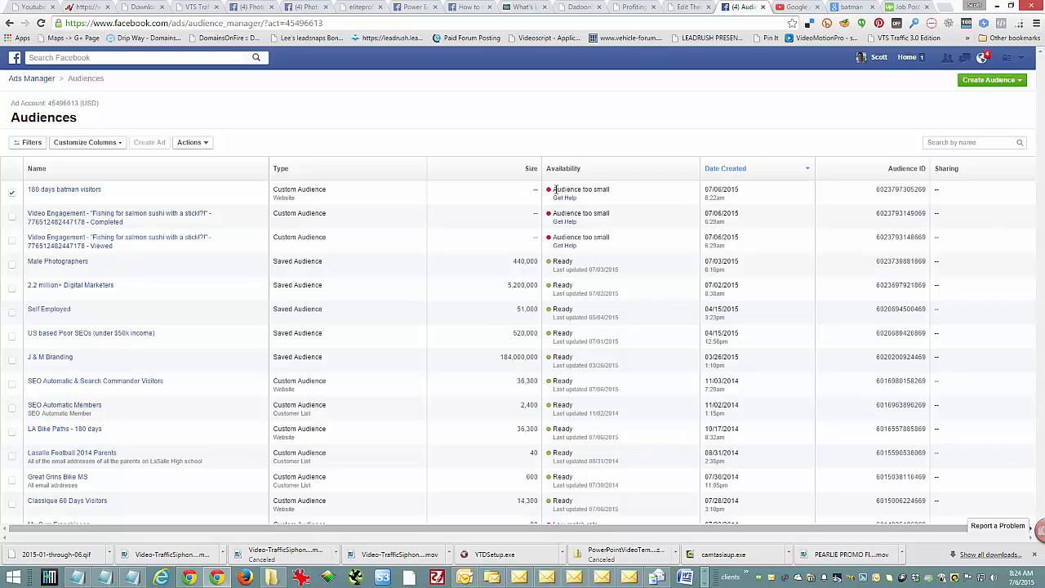
mouse_move(617, 190)
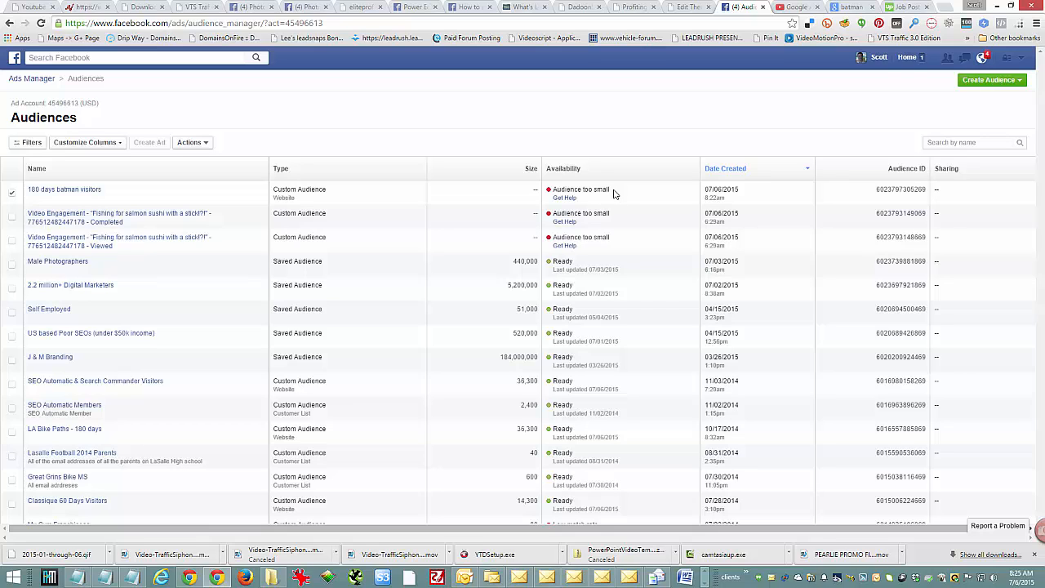
mouse_move(617, 192)
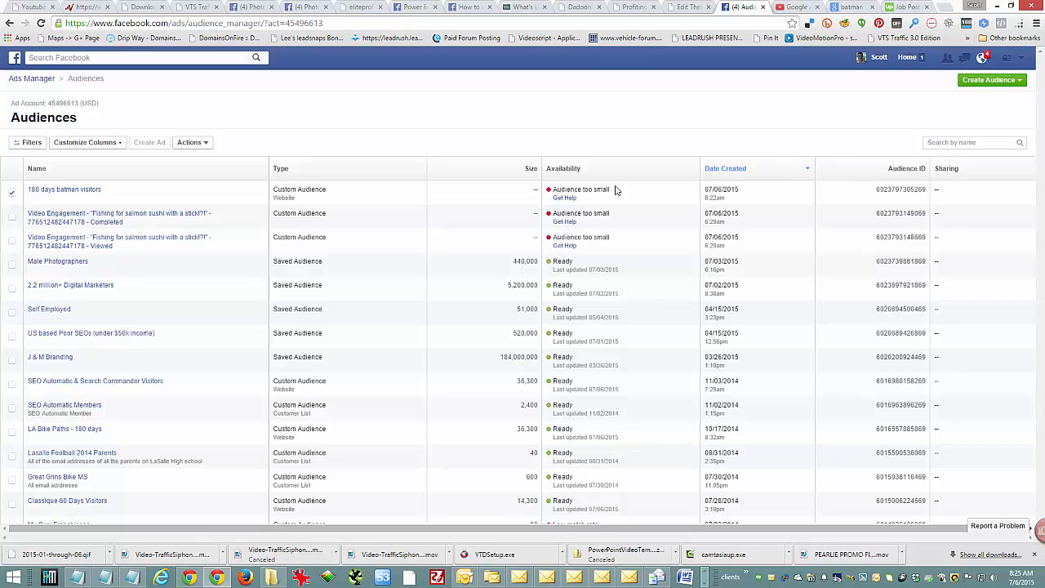